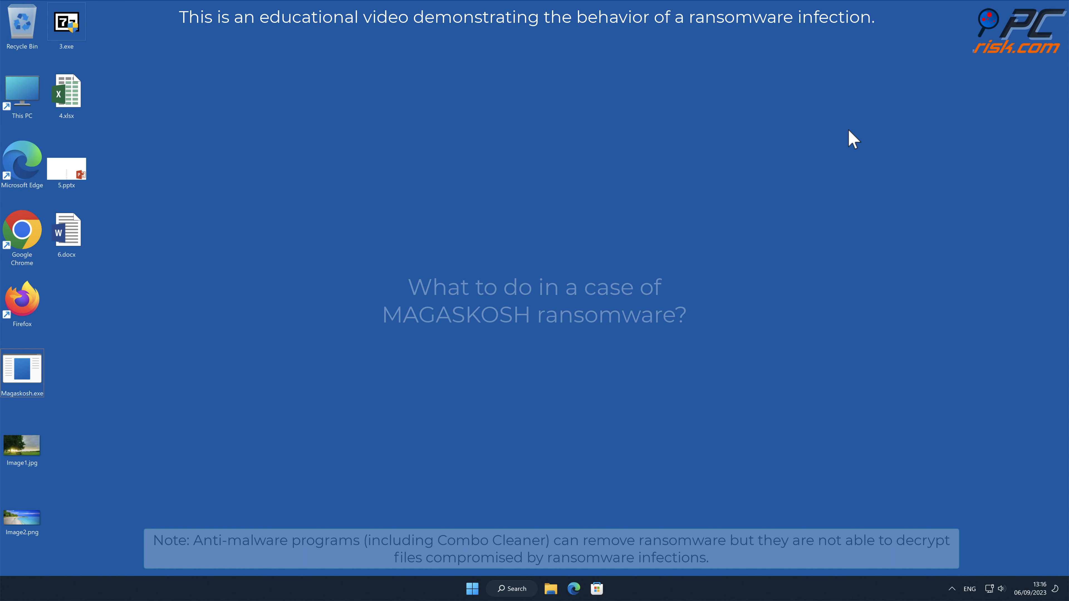
# Step: View Image2.png in the photo viewer and close it again
pyautogui.doubleClick(22, 517)
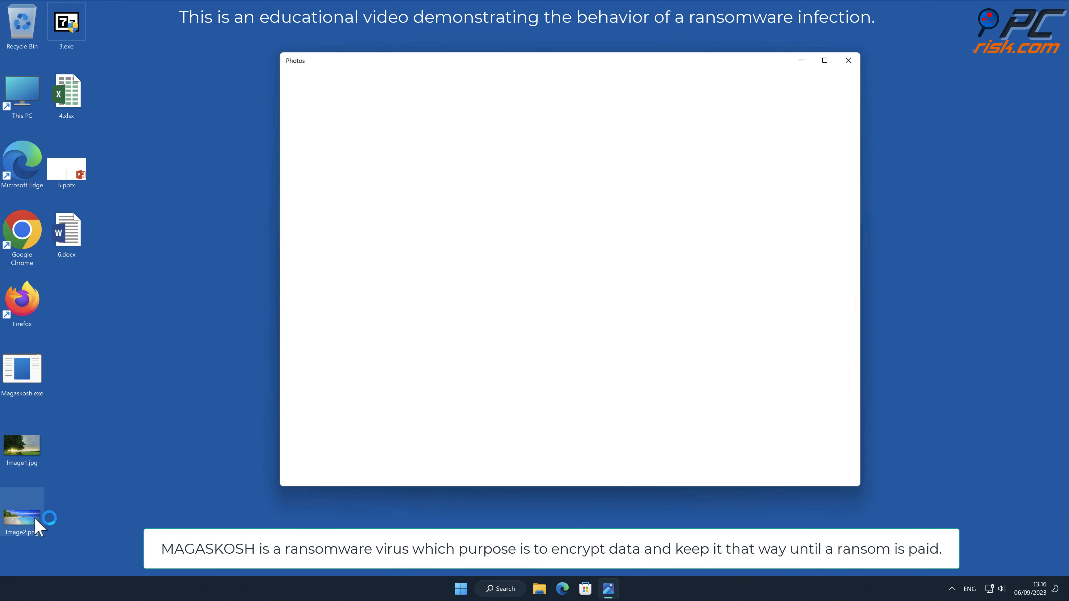
pyautogui.doubleClick(22, 518)
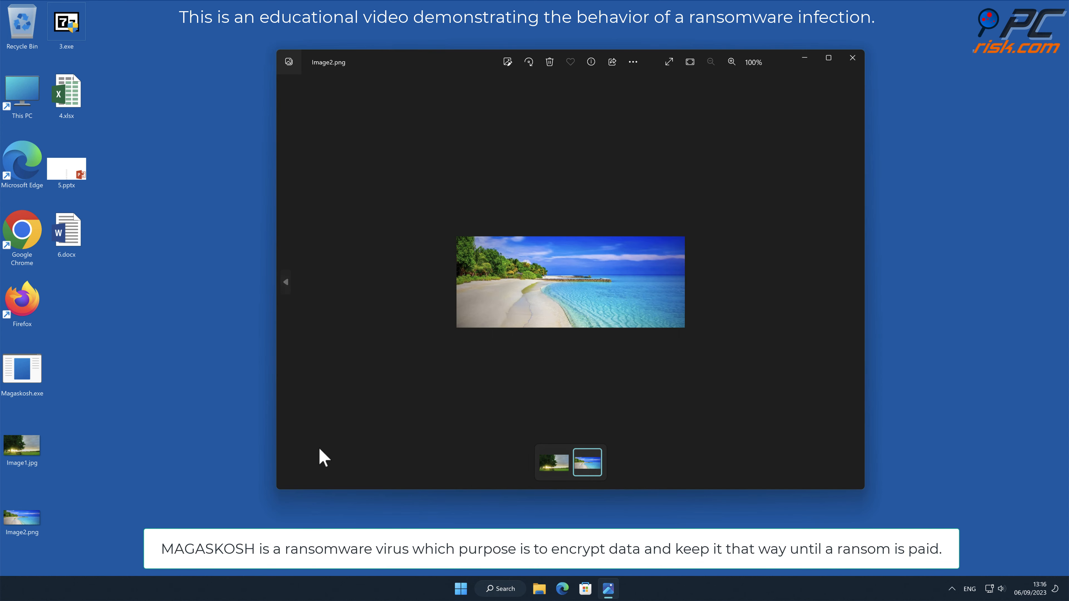
pyautogui.moveTo(956, 258)
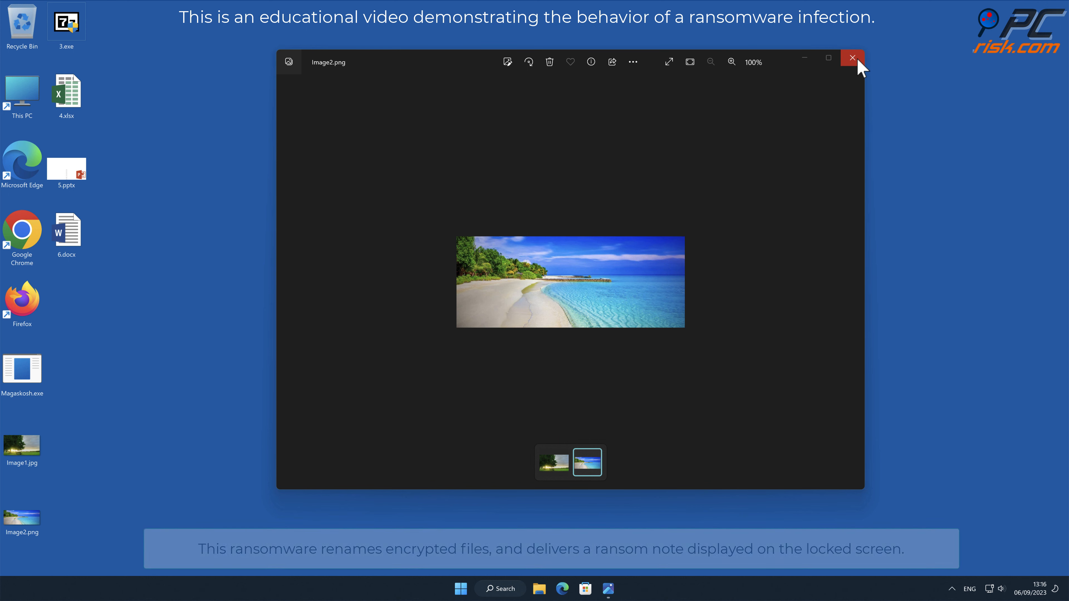
pyautogui.click(852, 58)
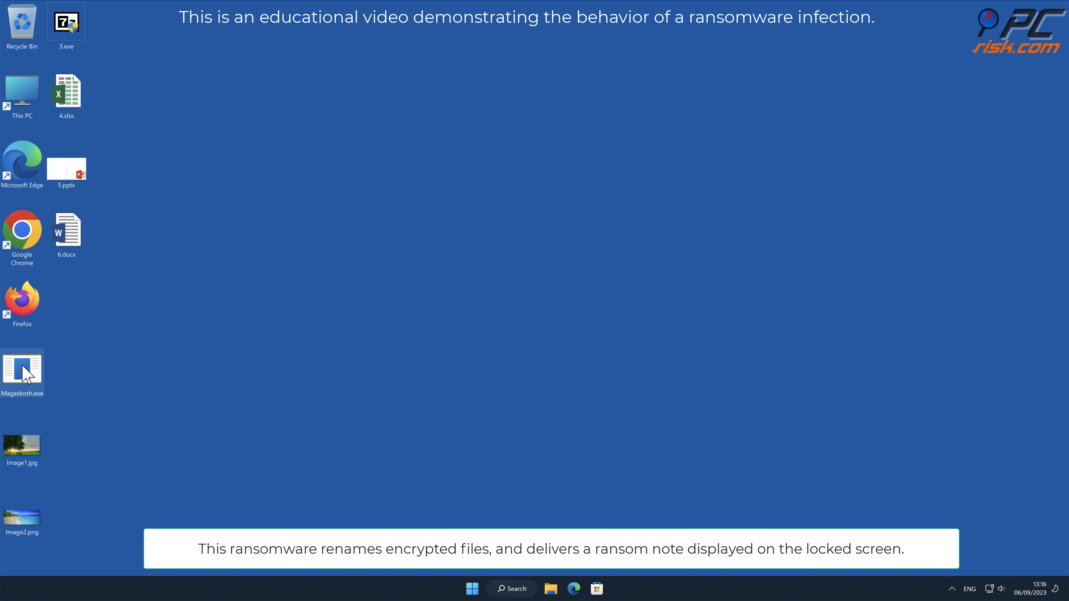
# Step: Run Magaskosh.exe as administrator and approve the UAC prompt
pyautogui.rightClick(22, 370)
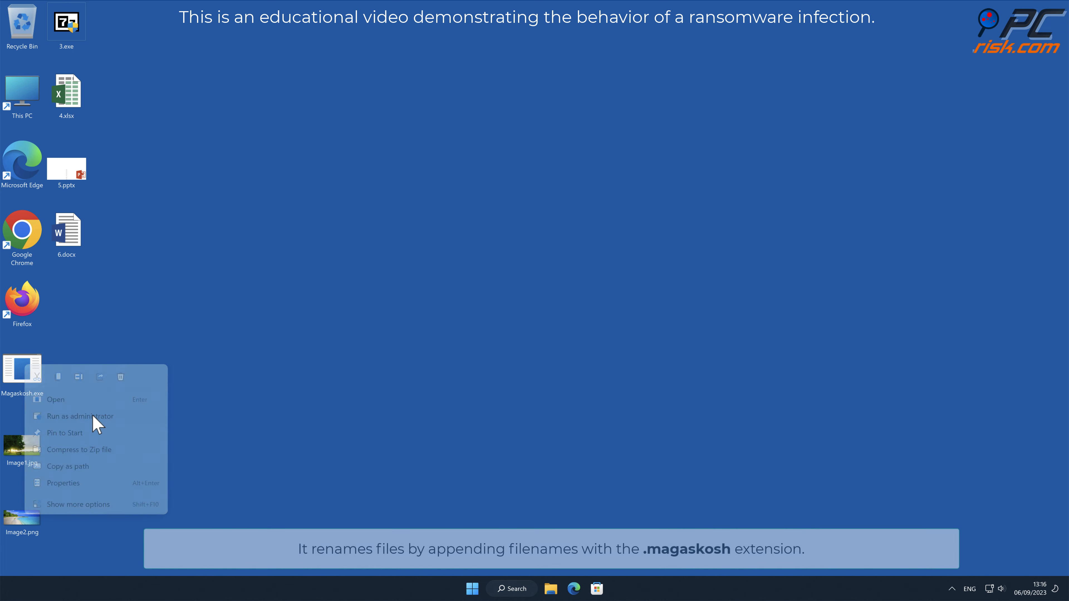
pyautogui.click(80, 416)
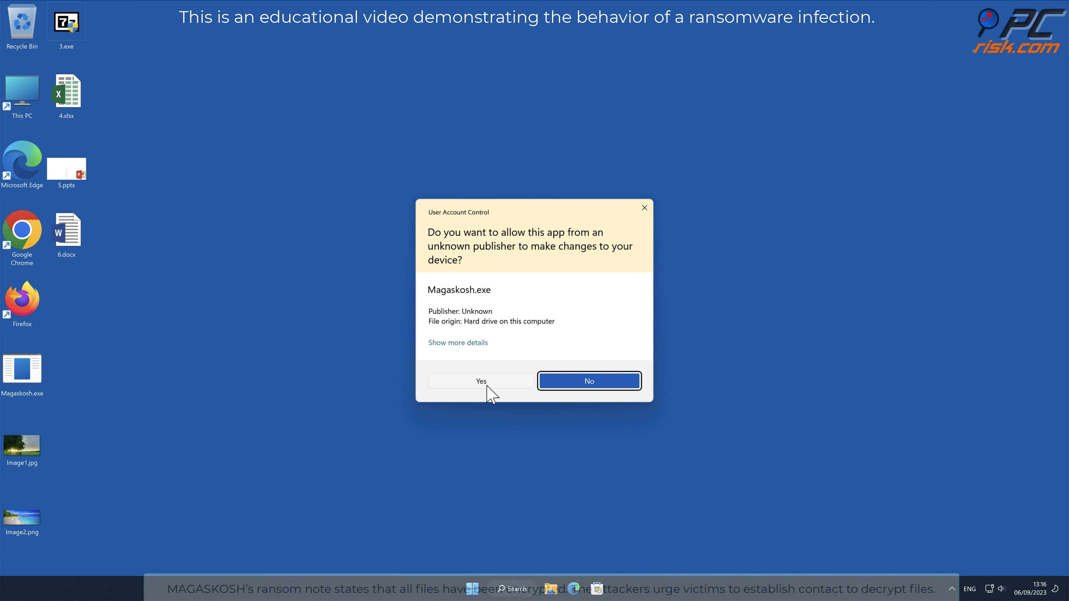
pyautogui.click(481, 381)
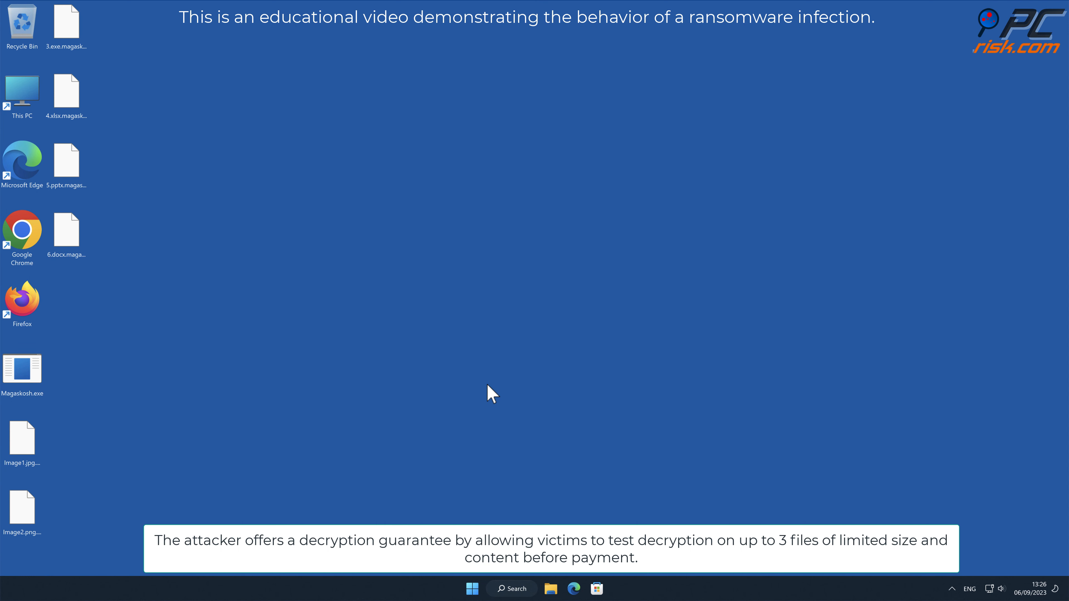
pyautogui.click(23, 511)
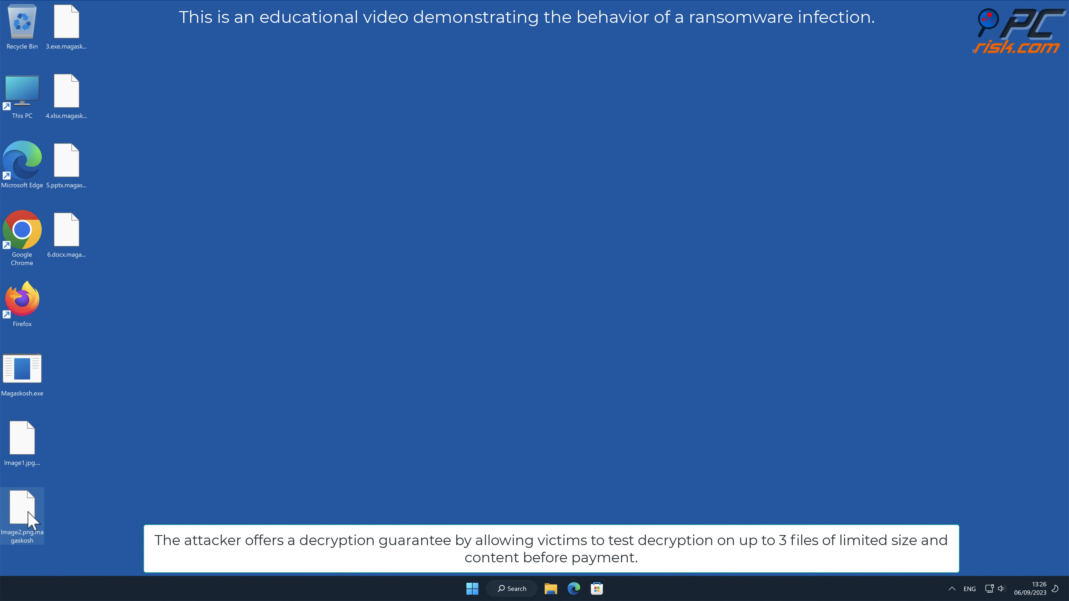
pyautogui.doubleClick(22, 507)
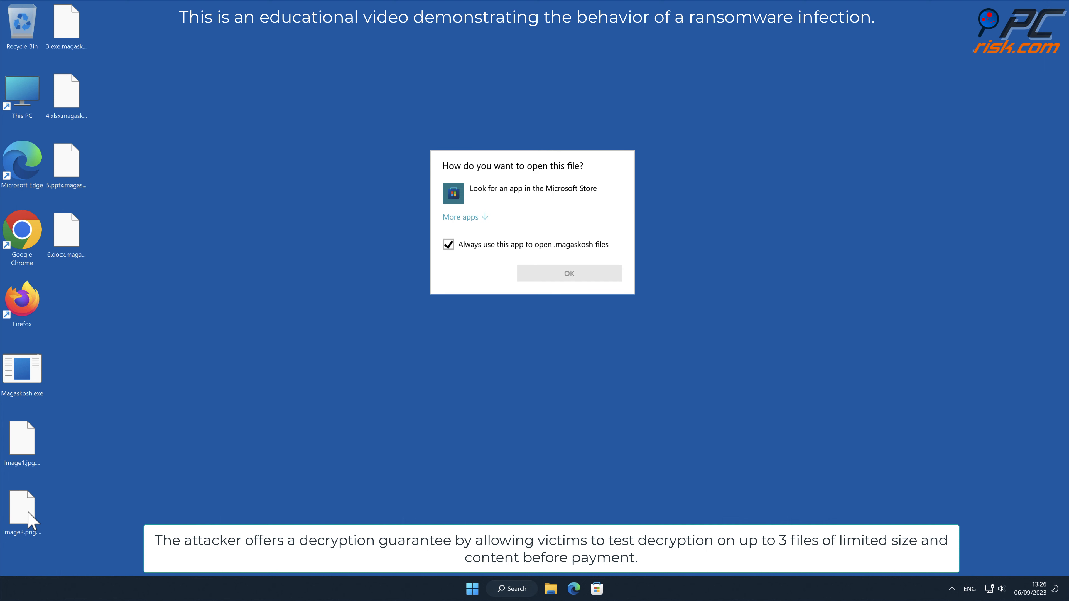
pyautogui.click(570, 274)
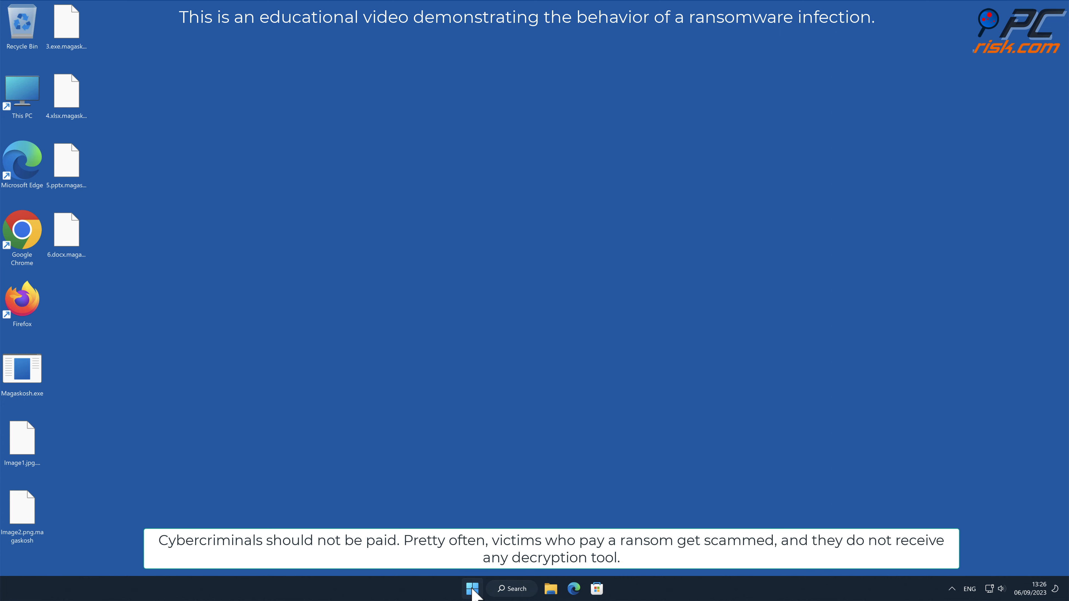
pyautogui.click(473, 589)
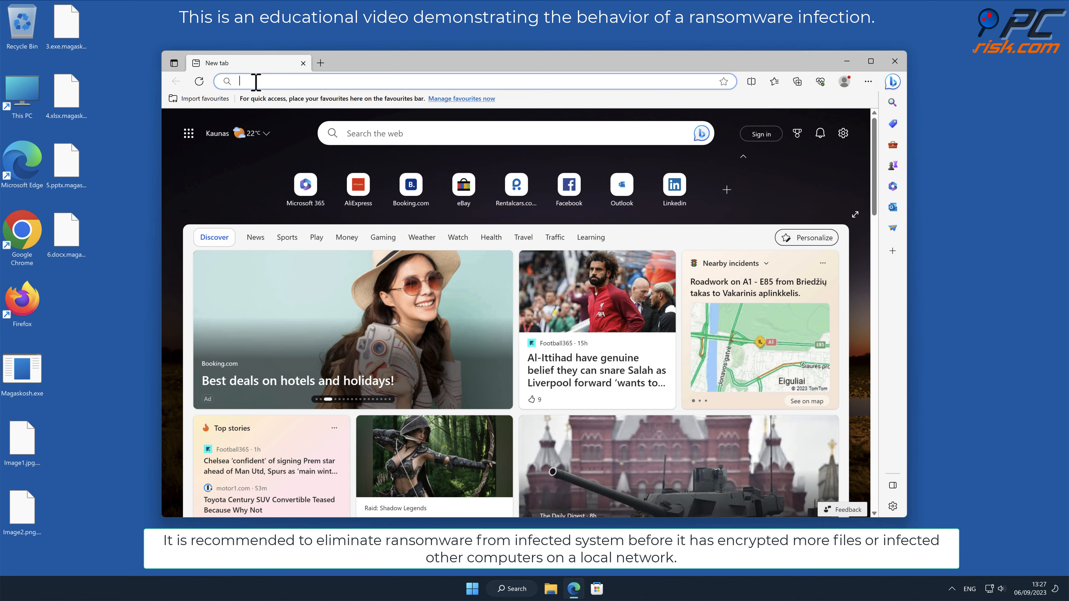
pyautogui.write('ww')
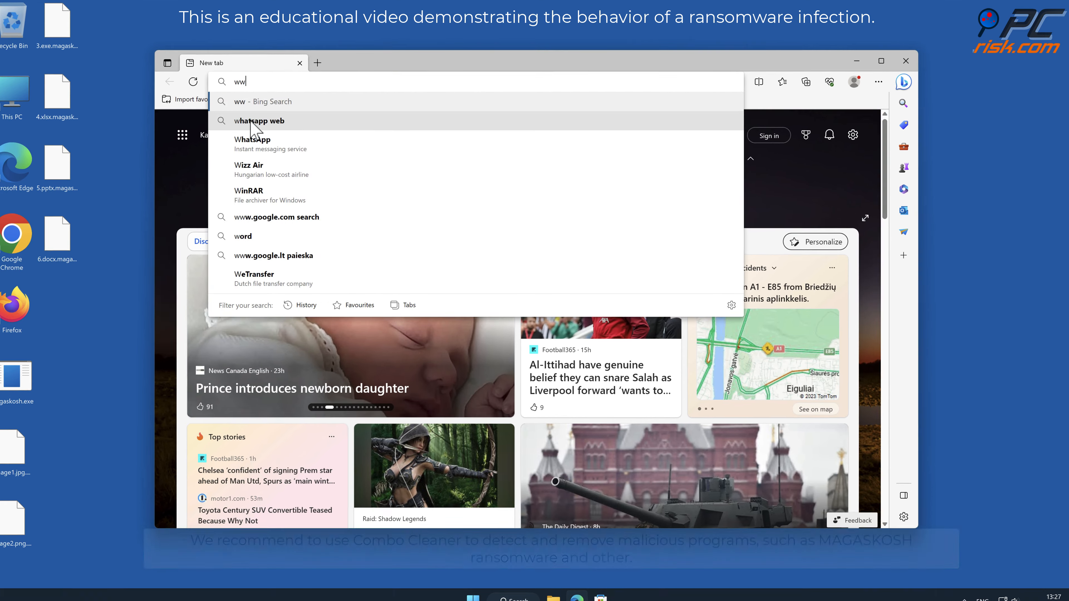
pyautogui.write('www.combocleaner.com')
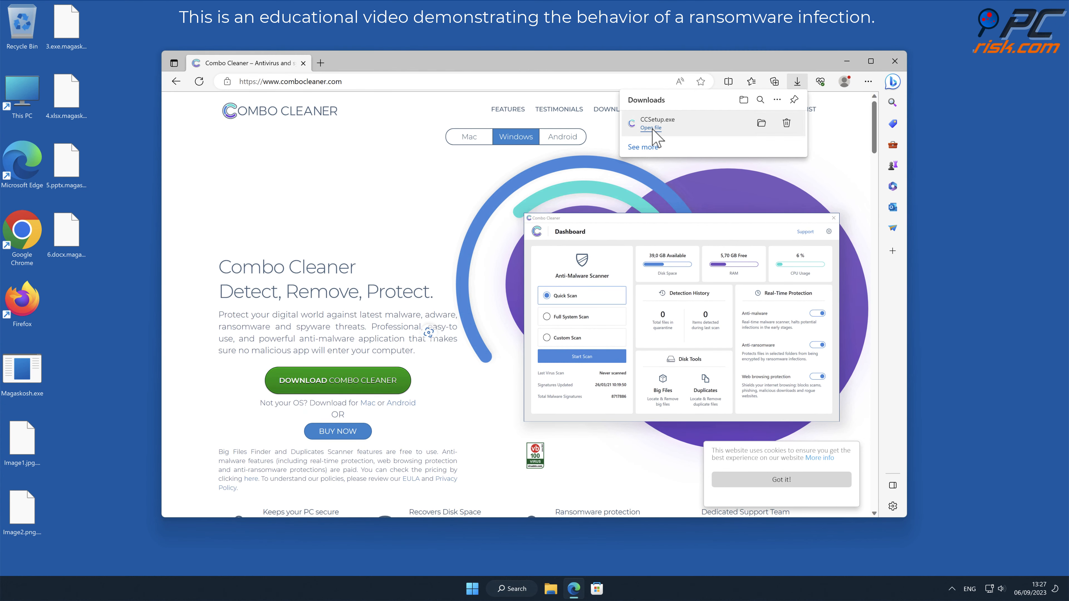
# Step: Launch CCSetup.exe, approve UAC, and install Combo Cleaner with default options
pyautogui.click(650, 128)
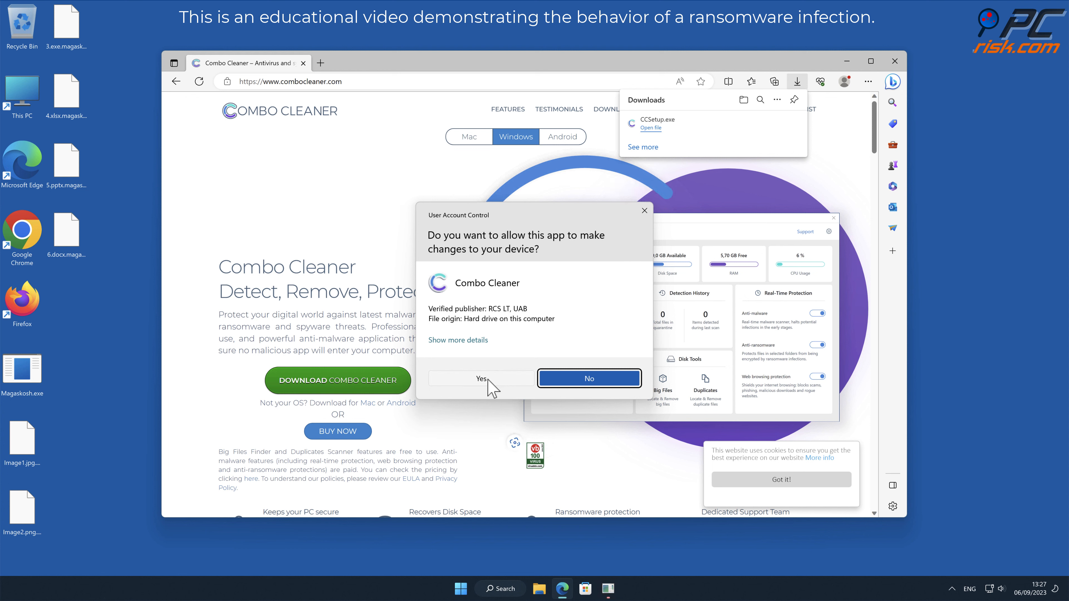
pyautogui.click(481, 379)
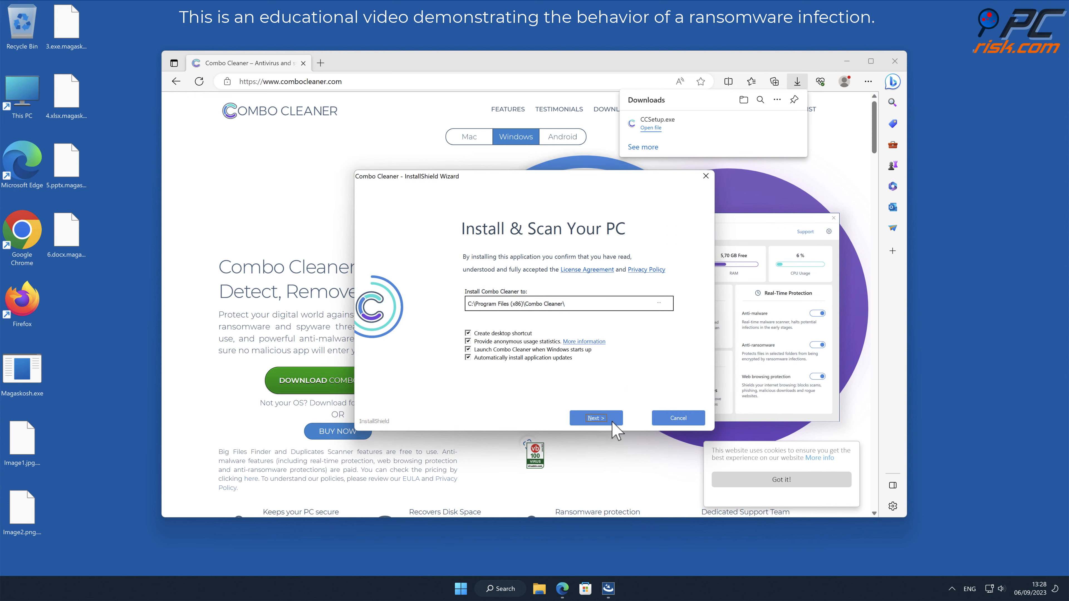
pyautogui.click(596, 418)
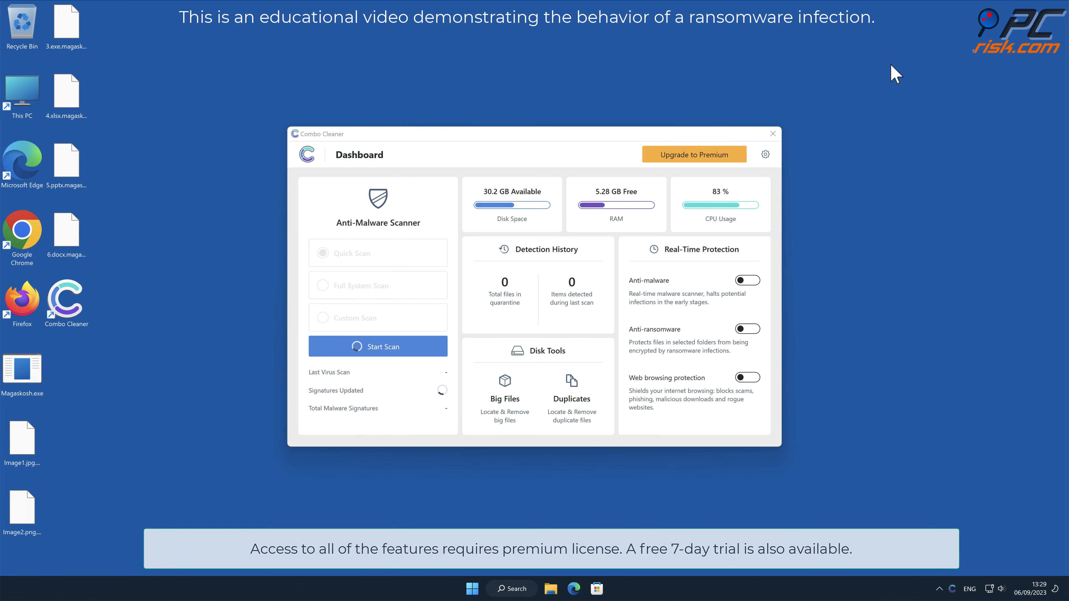
# Step: Scan the computer and move the detected Magaskosh.exe threat to quarantine
pyautogui.click(378, 346)
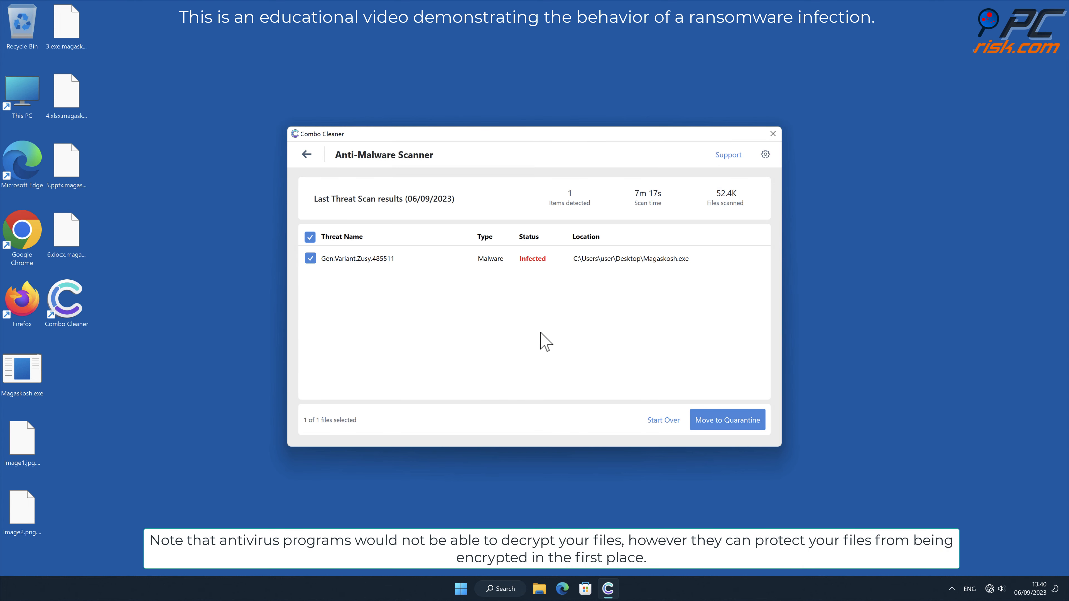
pyautogui.click(728, 420)
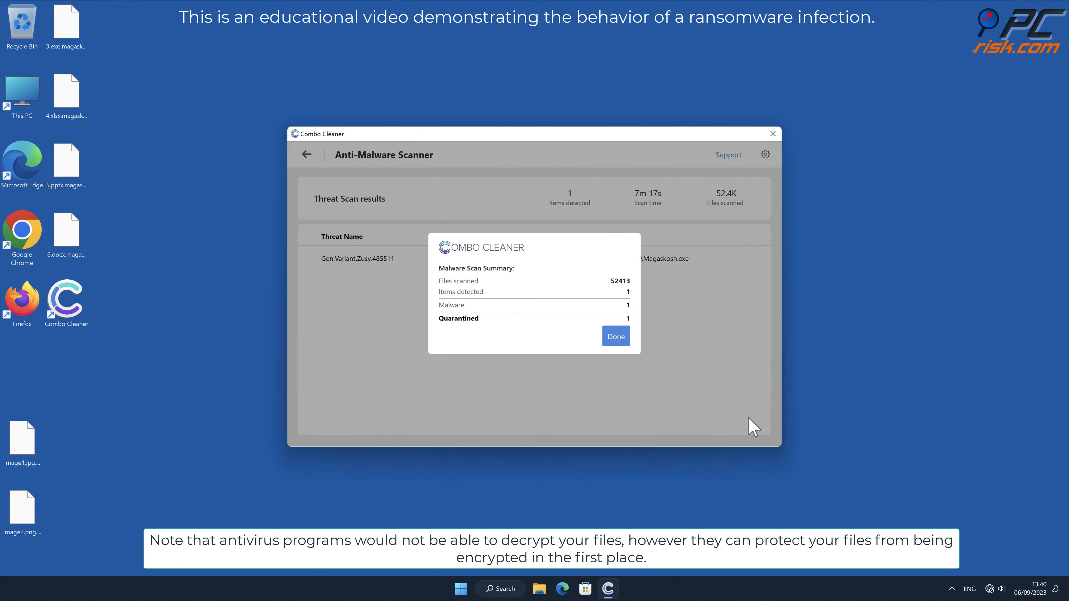
# Step: Add Desktop as a protected Anti-Ransomware folder and return to the dashboard
pyautogui.click(616, 336)
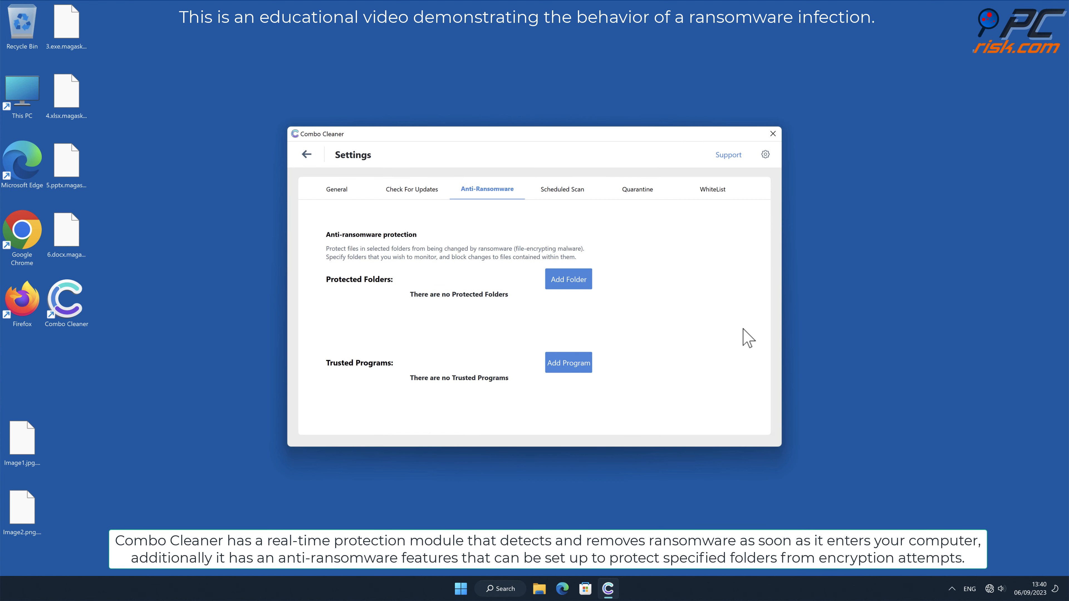
pyautogui.moveTo(612, 299)
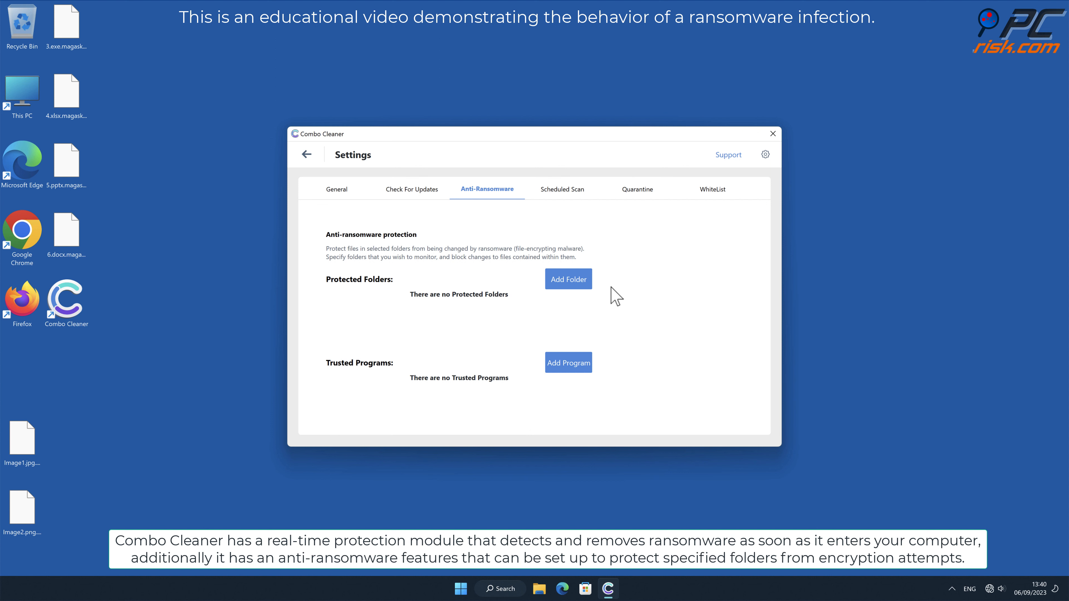
pyautogui.click(569, 279)
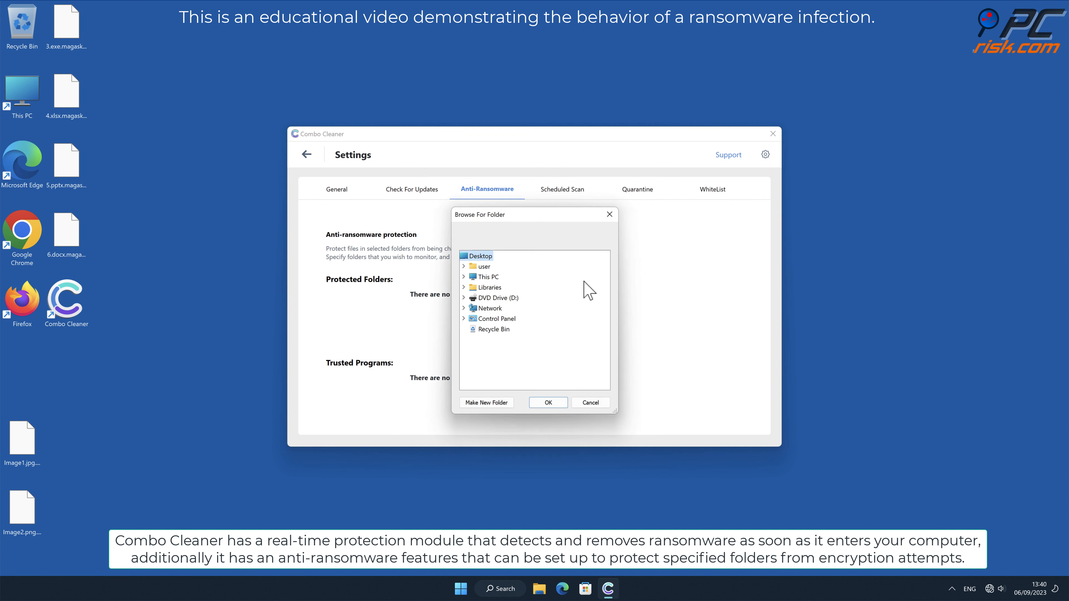
pyautogui.moveTo(482, 259)
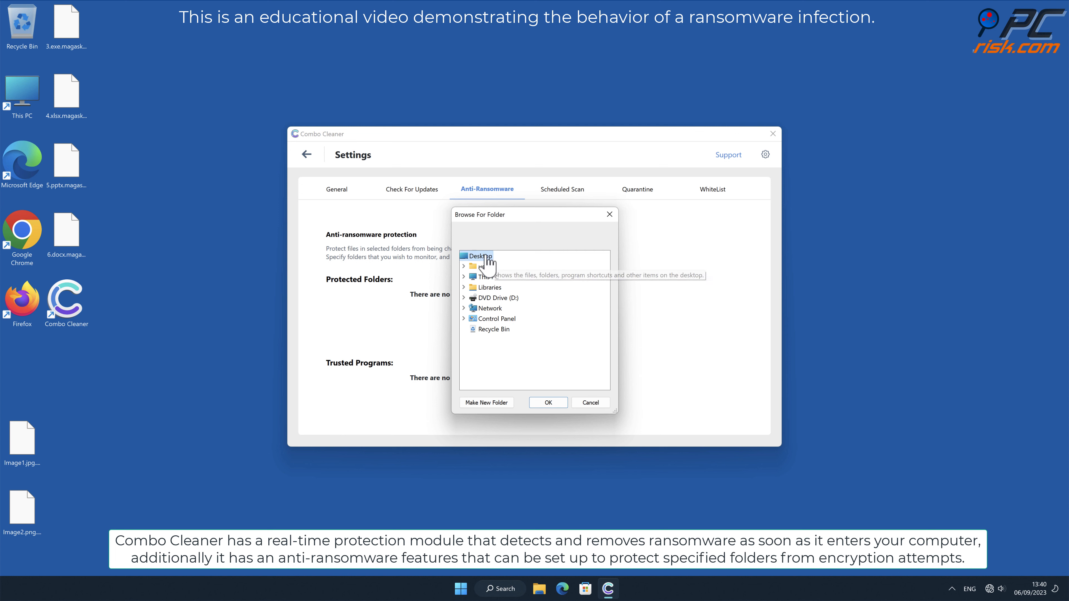
pyautogui.click(548, 403)
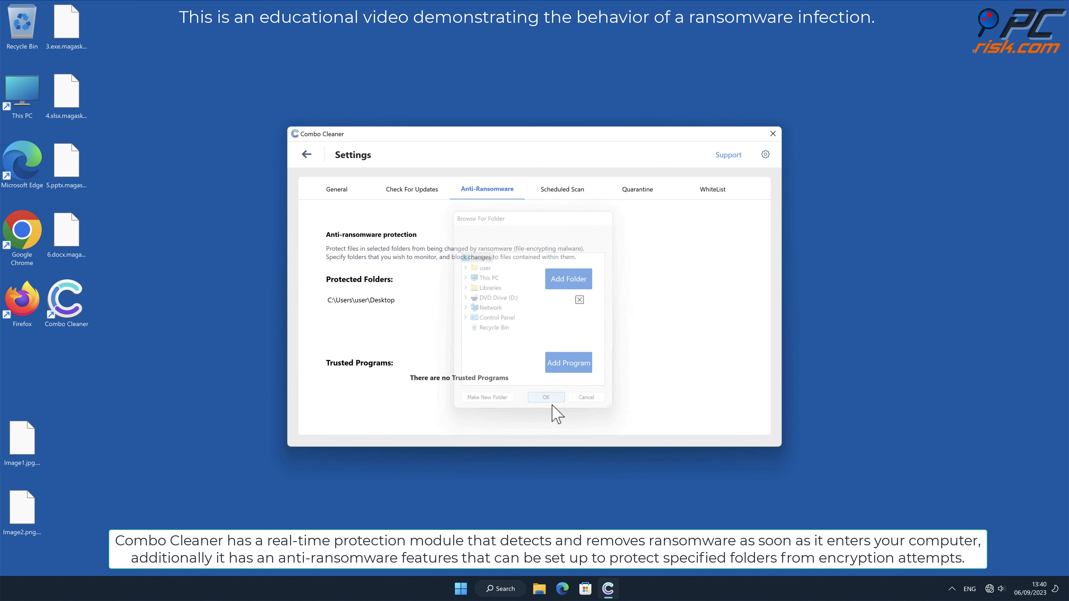
pyautogui.click(587, 398)
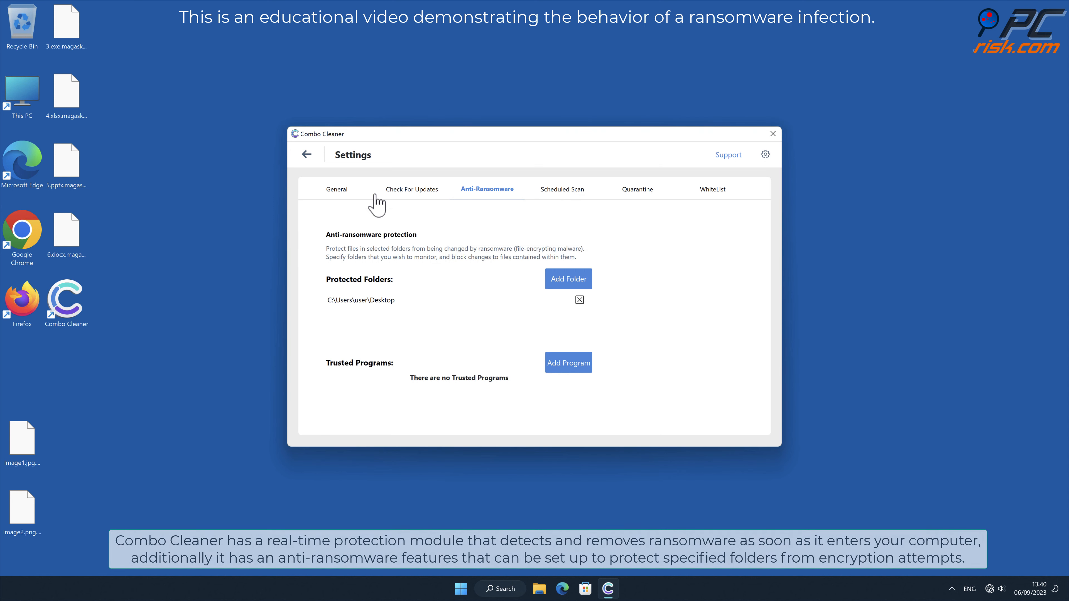
pyautogui.click(306, 154)
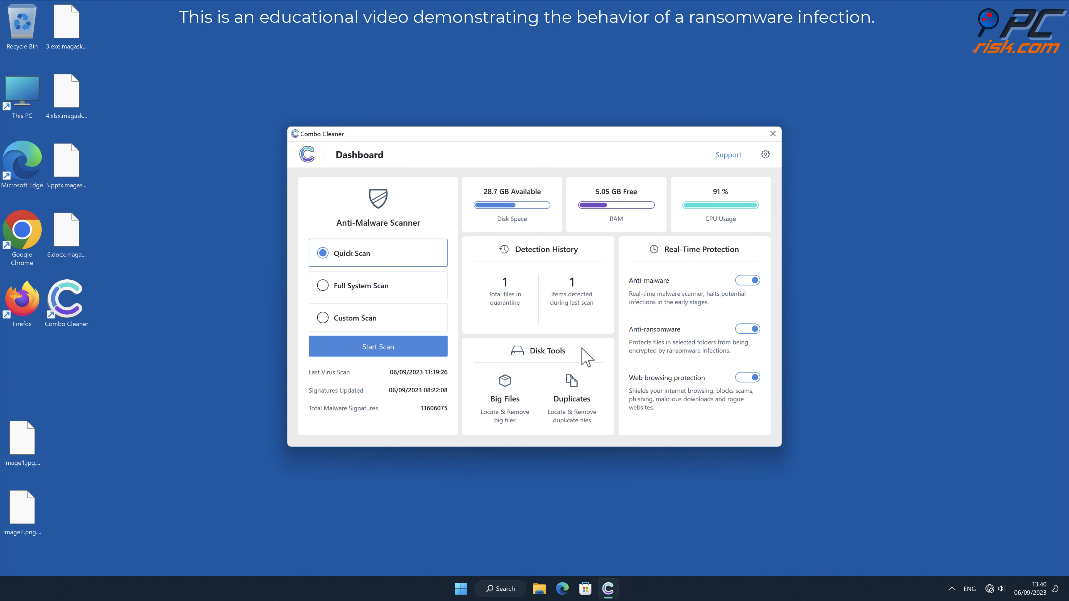